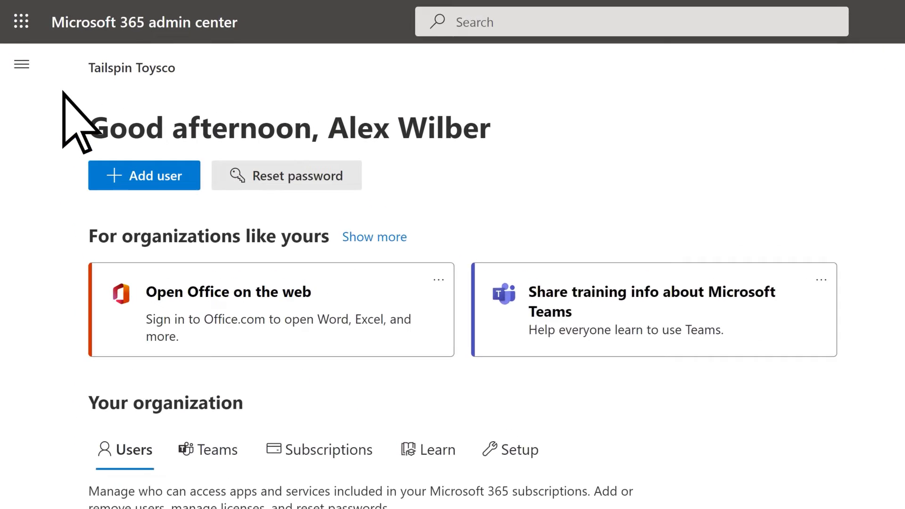
# Step: Navigate to Users > Active users from the admin navigation pane
pyautogui.click(22, 64)
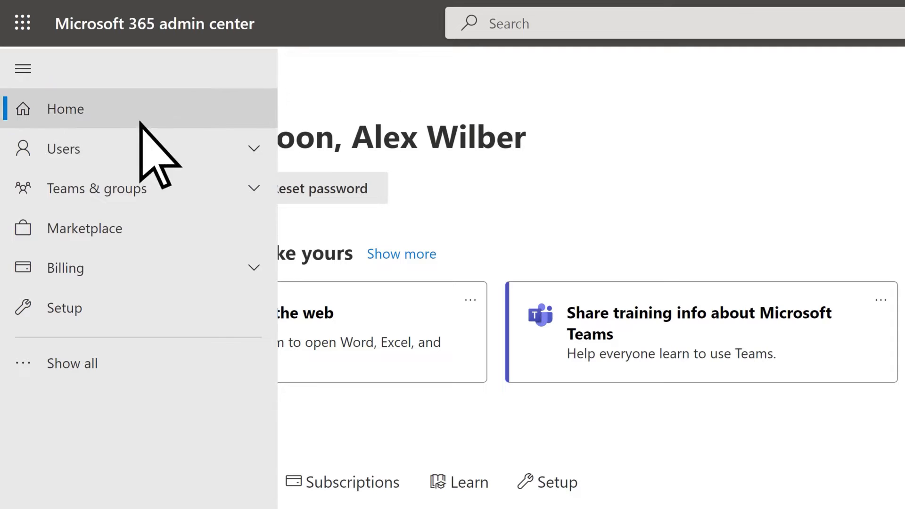
pyautogui.click(63, 149)
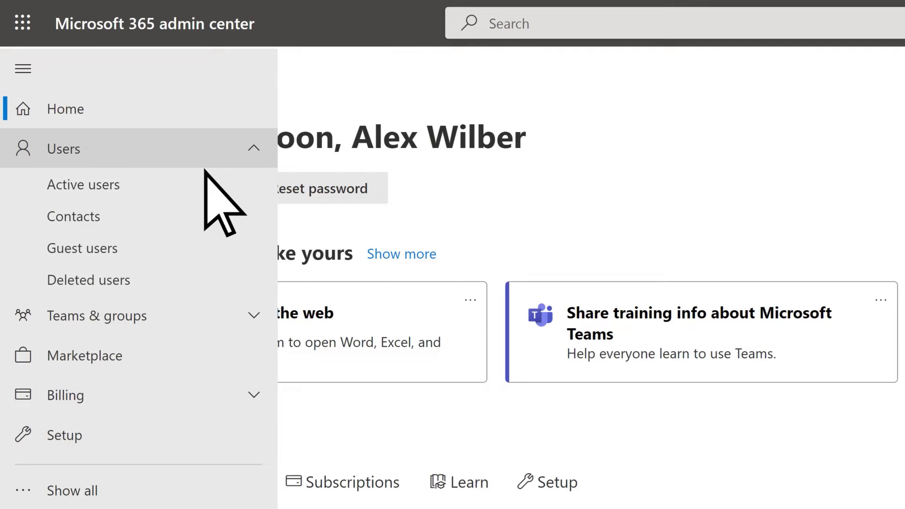
pyautogui.click(83, 185)
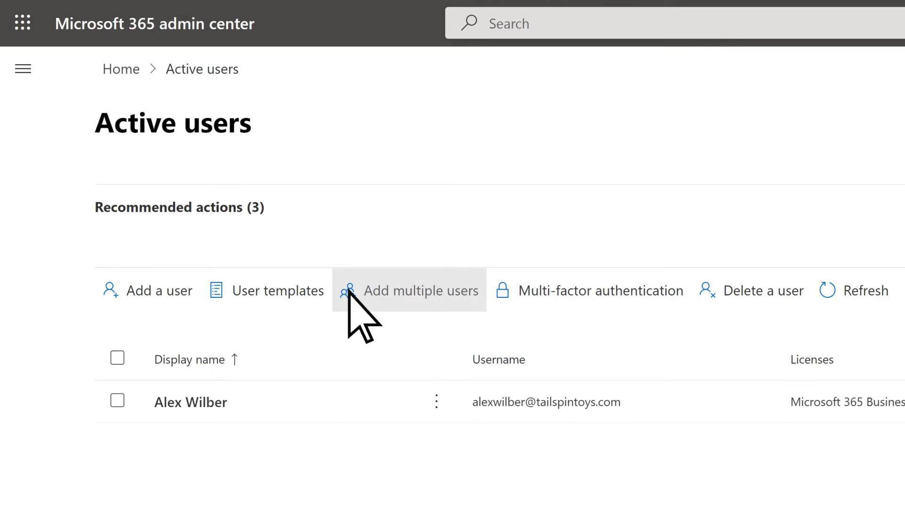
# Step: Start the Add multiple users wizard and add another user entry row
pyautogui.click(418, 290)
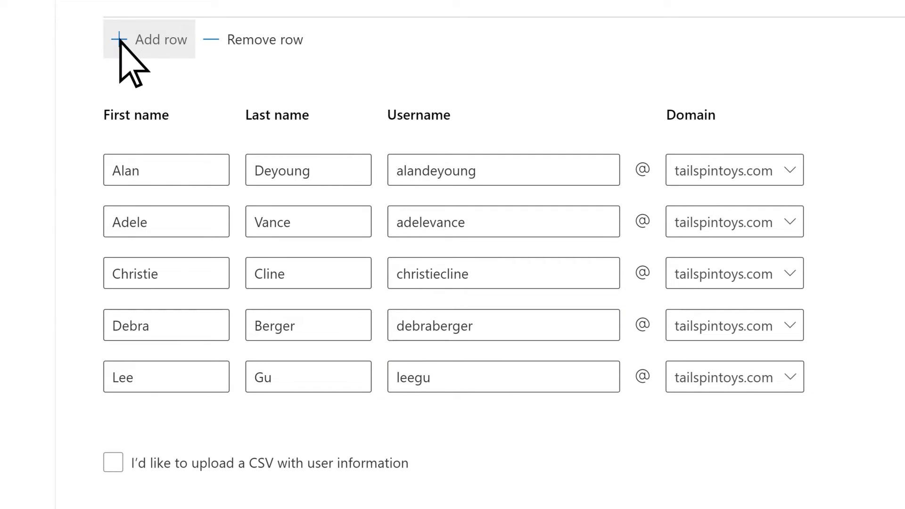
pyautogui.click(153, 39)
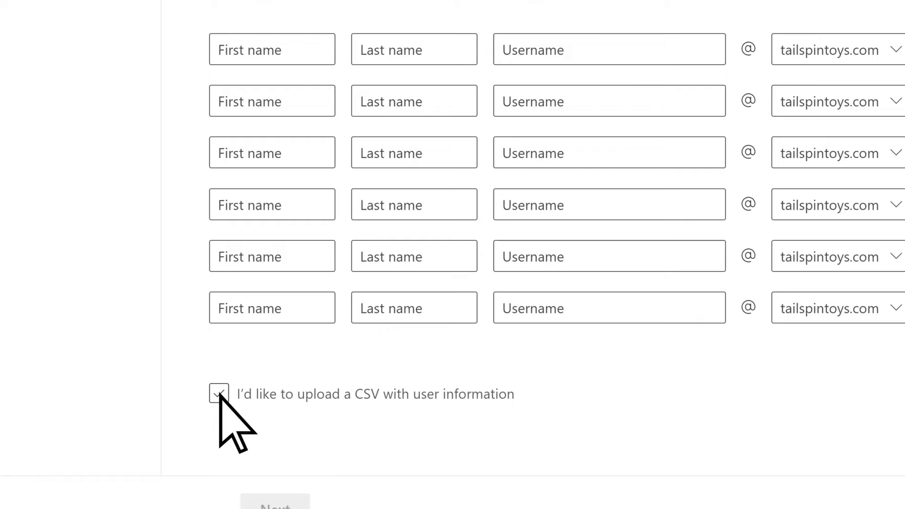
# Step: Choose CSV upload, download the example CSV, upload tailspintoysuserslist.csv and continue to licensing
pyautogui.click(218, 395)
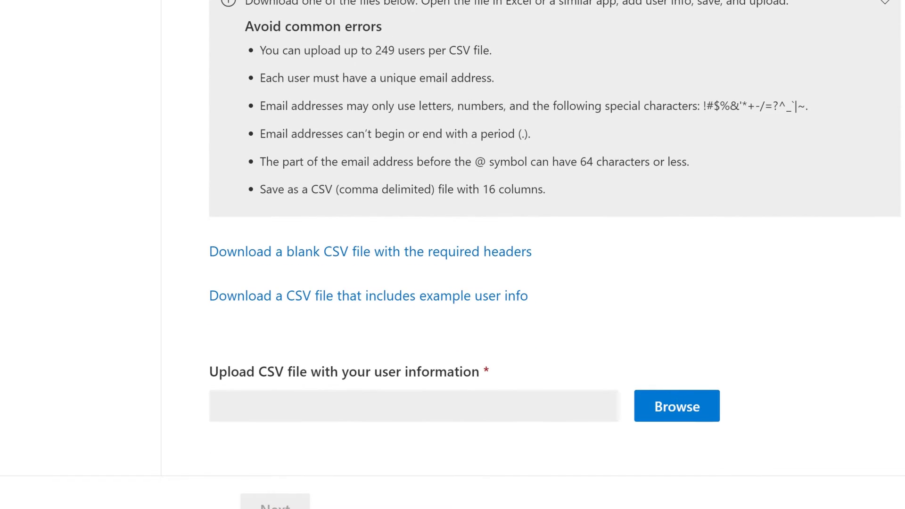
pyautogui.click(370, 251)
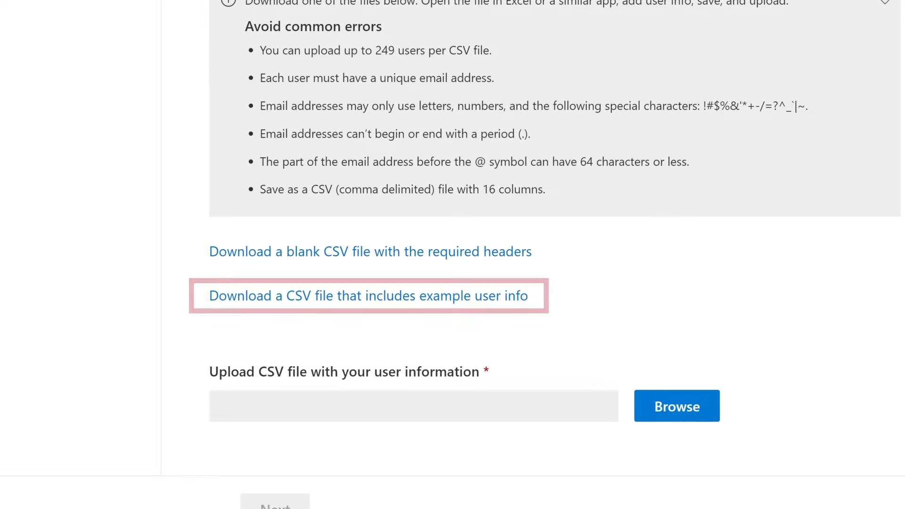
pyautogui.click(369, 295)
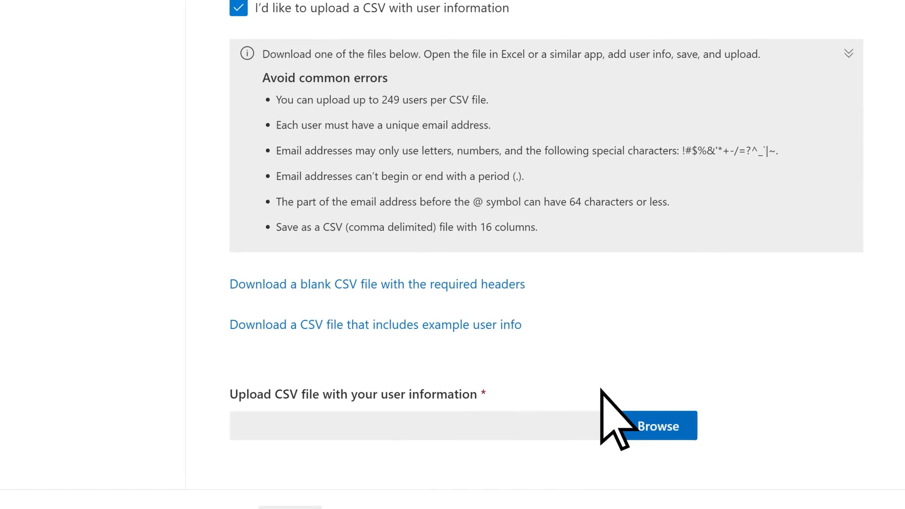
pyautogui.click(657, 426)
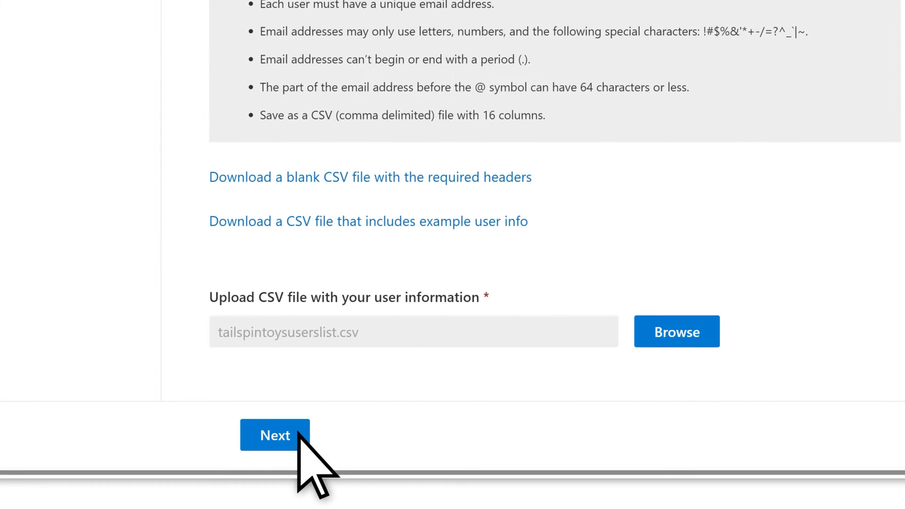
pyautogui.click(274, 435)
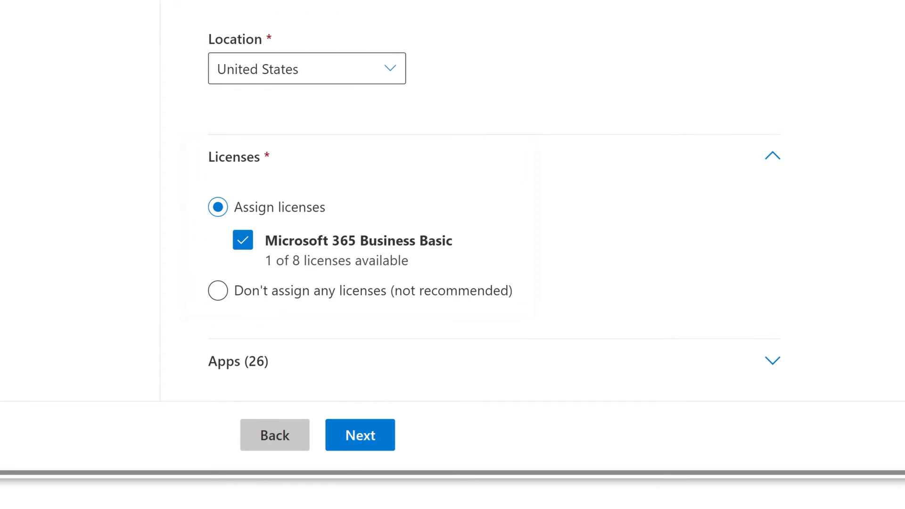
pyautogui.moveTo(359, 435)
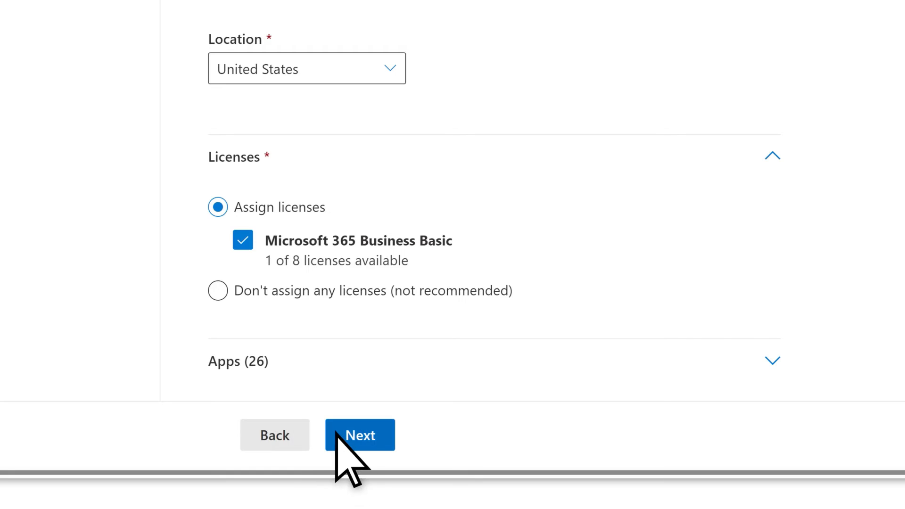
# Step: Assign Microsoft 365 Business Basic licenses, review the summary and create the six users
pyautogui.click(359, 434)
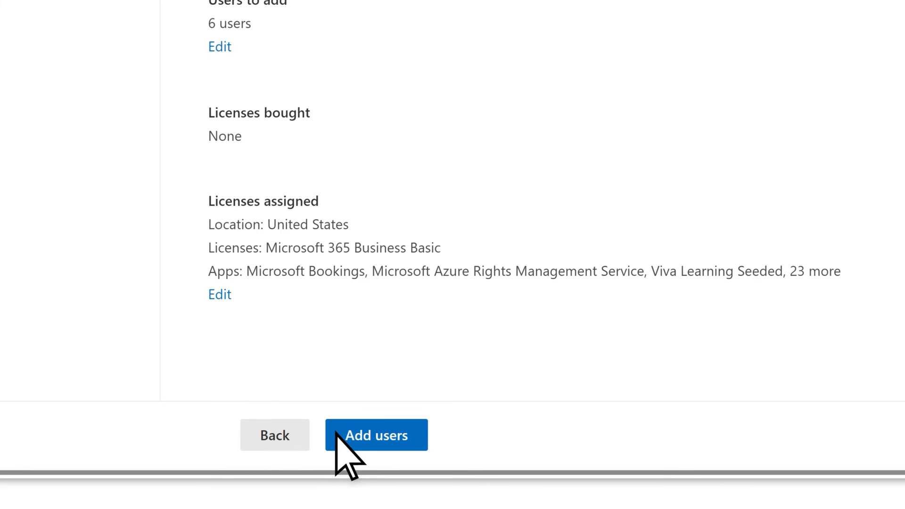
pyautogui.click(376, 435)
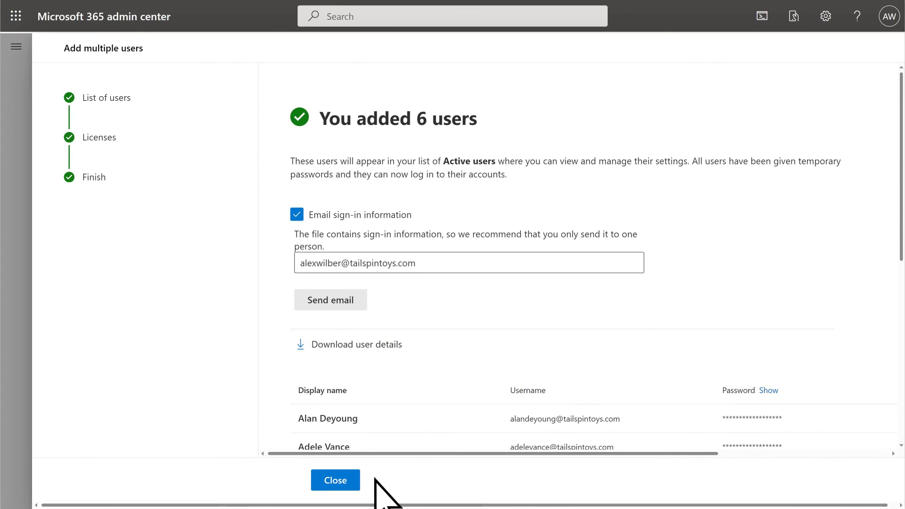